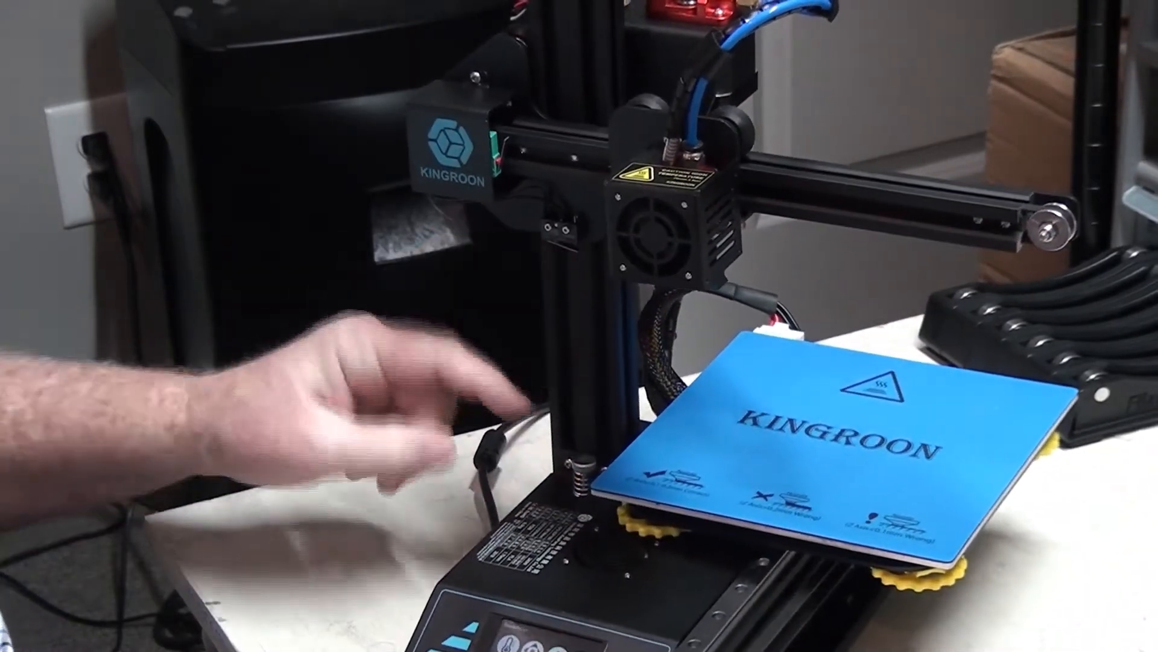
pyautogui.moveTo(576, 458)
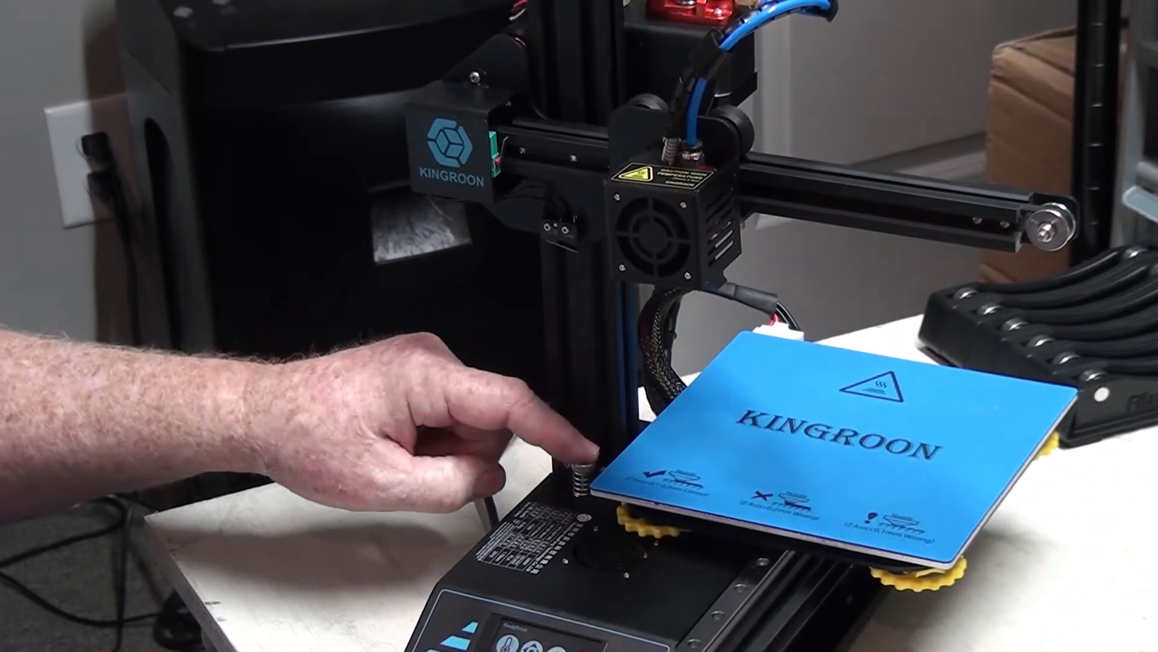